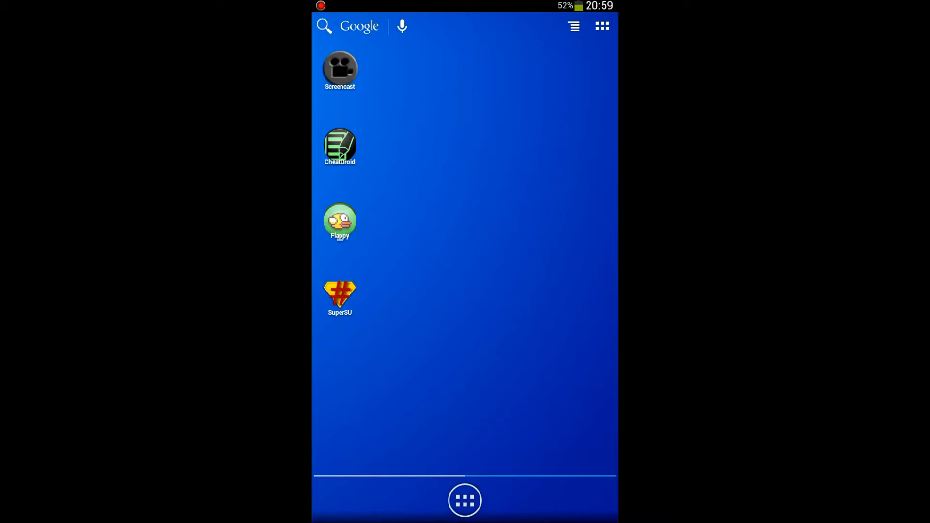
# Step: Launch Xposed Installer and show its Download list of modules including GravityBox and MinMinGuard
pyautogui.click(464, 500)
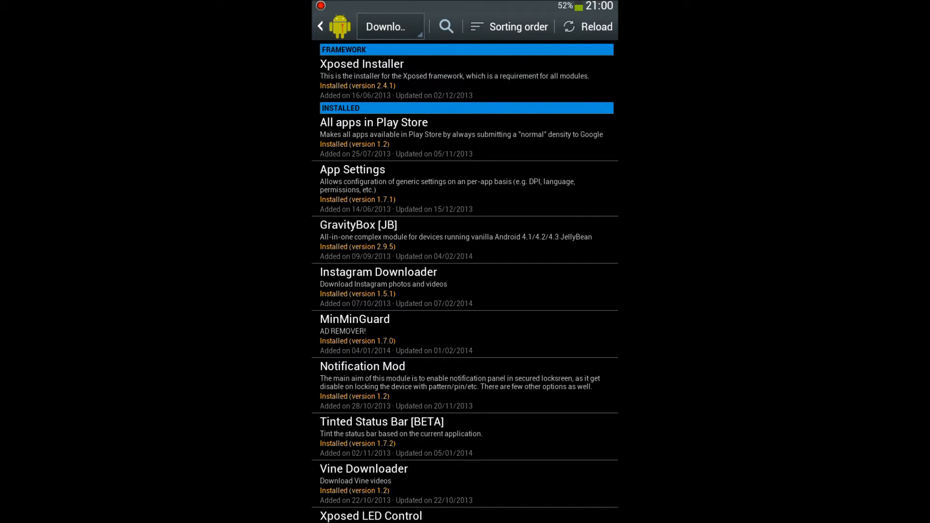
# Step: Scroll the Download list to the GravityBox [JB] module and open its detail page
pyautogui.scroll(-3)
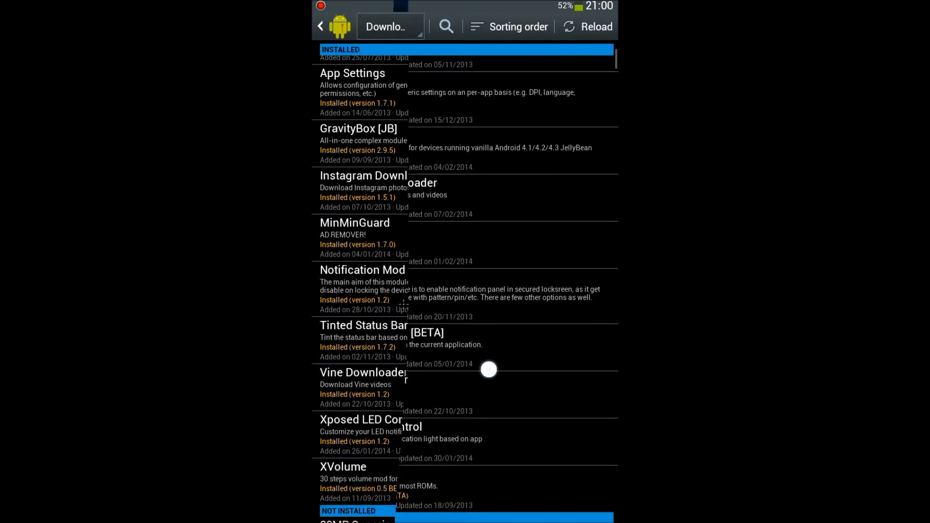
pyautogui.scroll(-3)
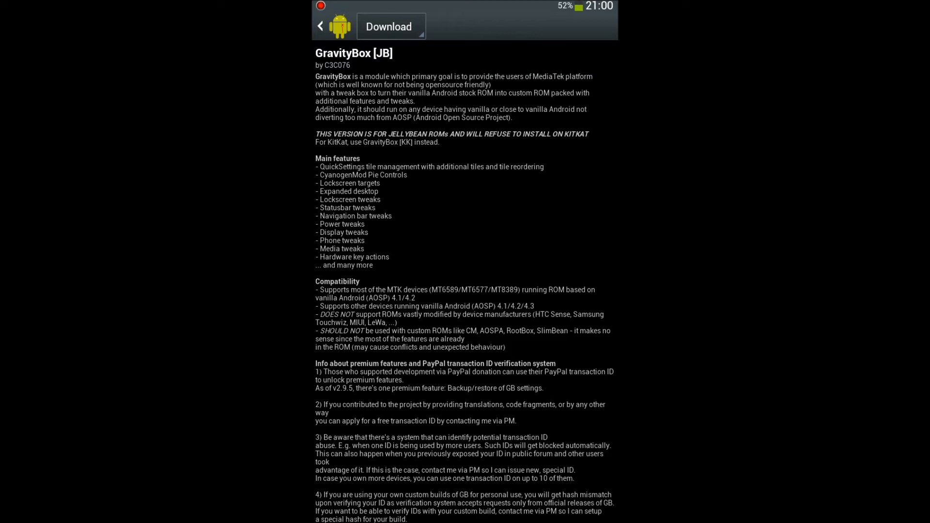
# Step: Scroll through GravityBox's features down to the 2.9.5 version notes
pyautogui.scroll(-3)
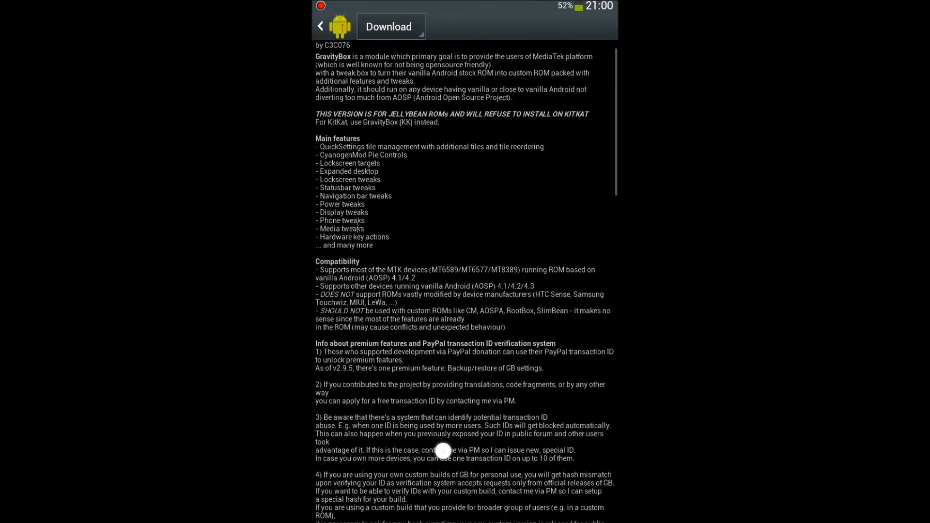
pyautogui.scroll(-3)
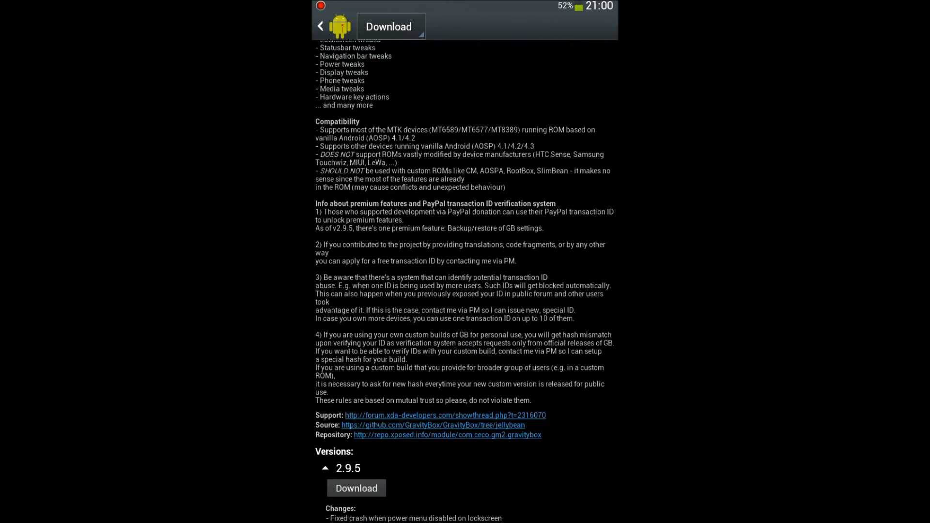
pyautogui.scroll(-3)
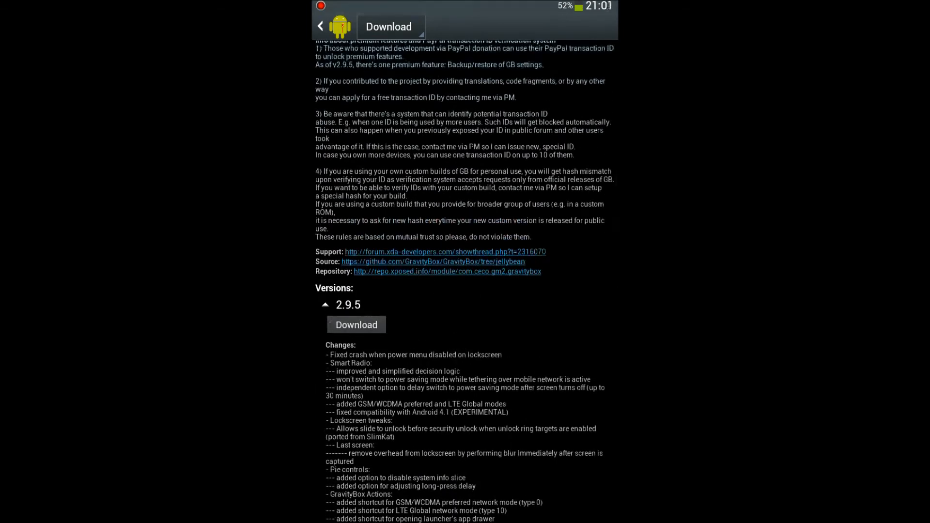
pyautogui.scroll(-3)
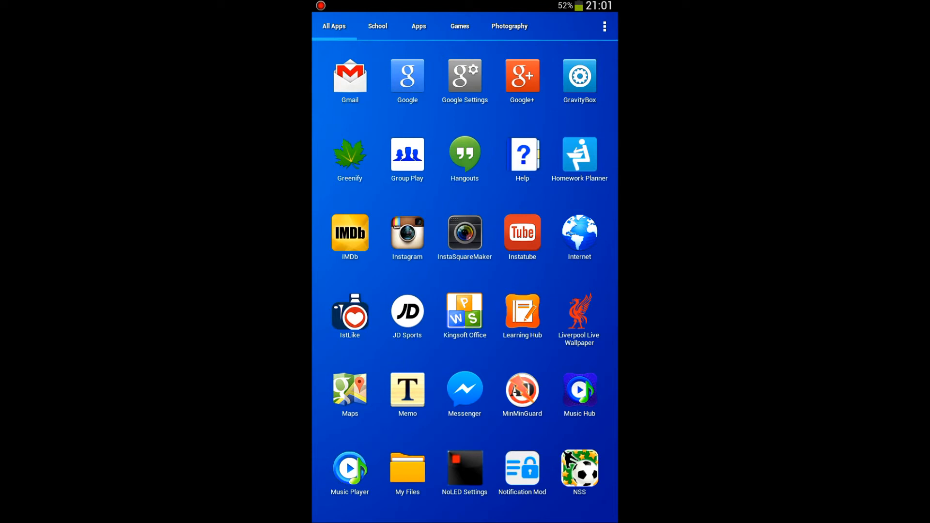
# Step: Launch GravityBox and reach Statusbar colors under Statusbar tweaks
pyautogui.click(579, 75)
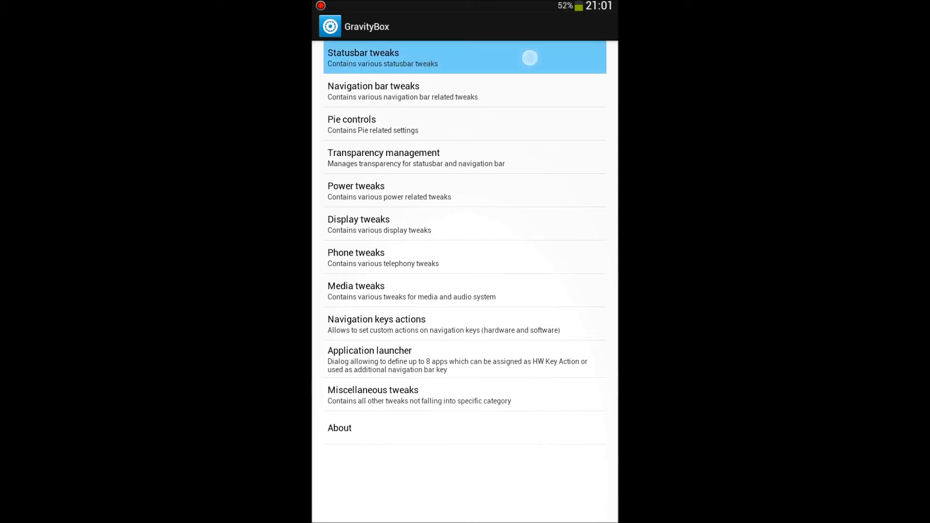
pyautogui.click(362, 57)
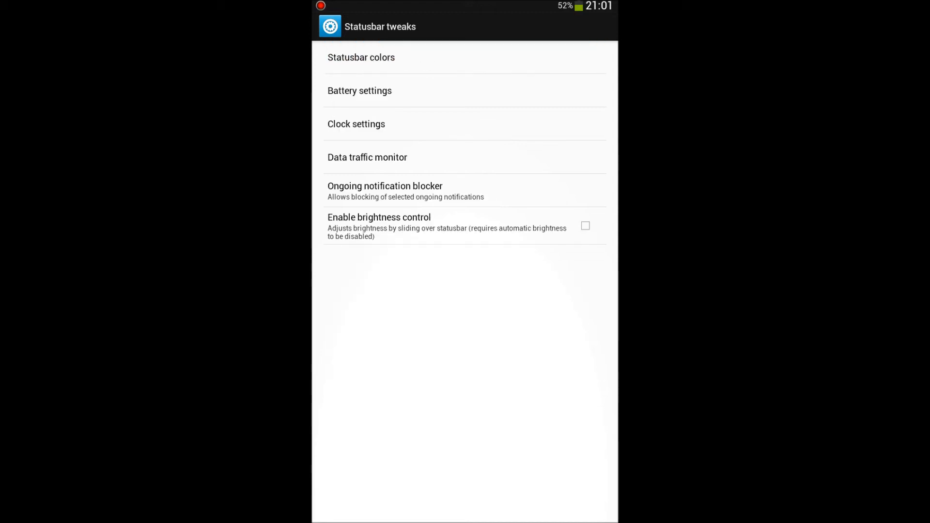
pyautogui.click(360, 57)
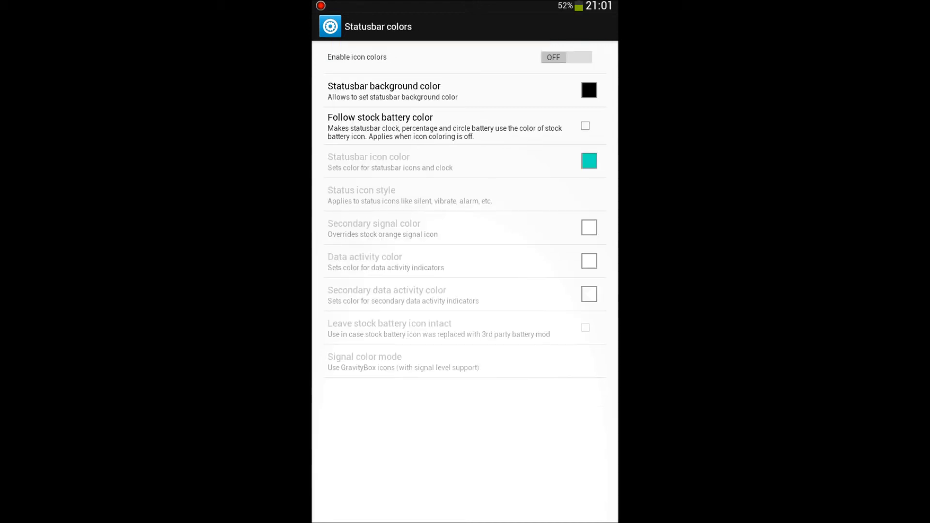
# Step: Enable icon colors and pick a new status bar background colour, then a status icon colour
pyautogui.click(565, 57)
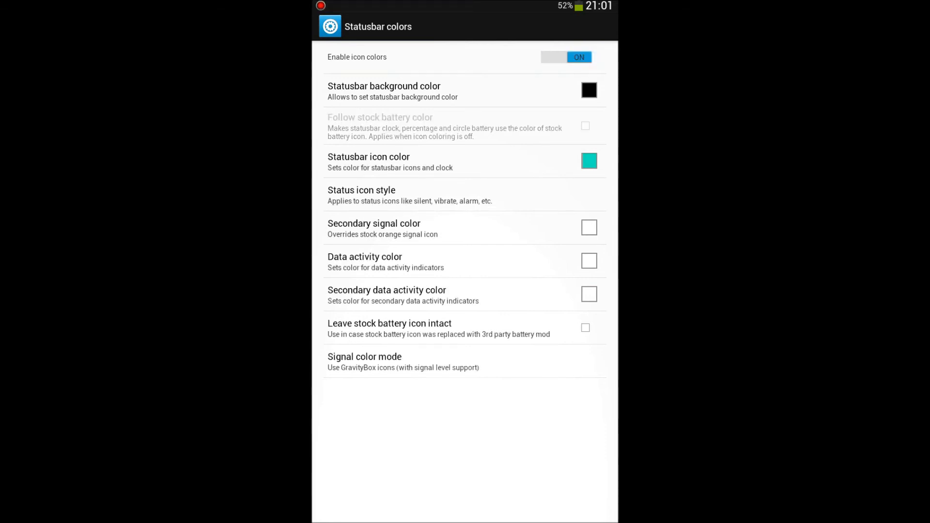
pyautogui.click(588, 89)
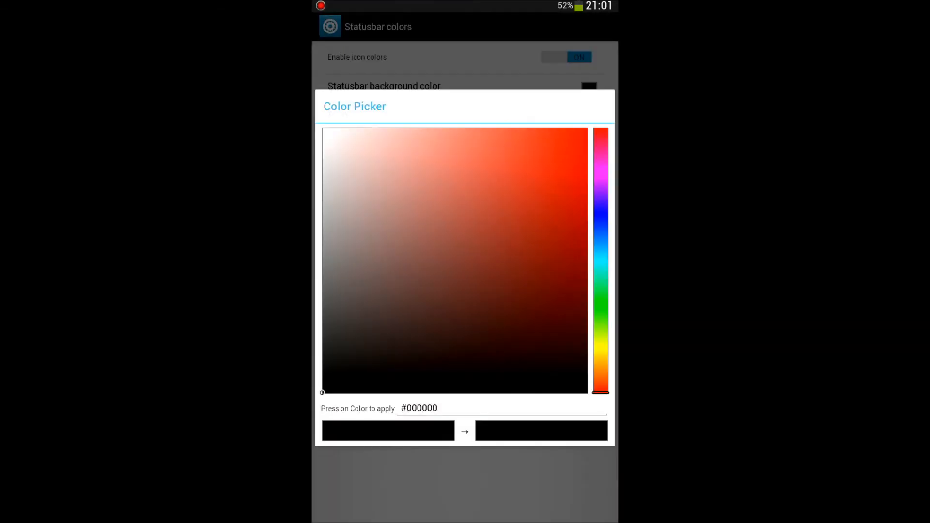
pyautogui.click(582, 140)
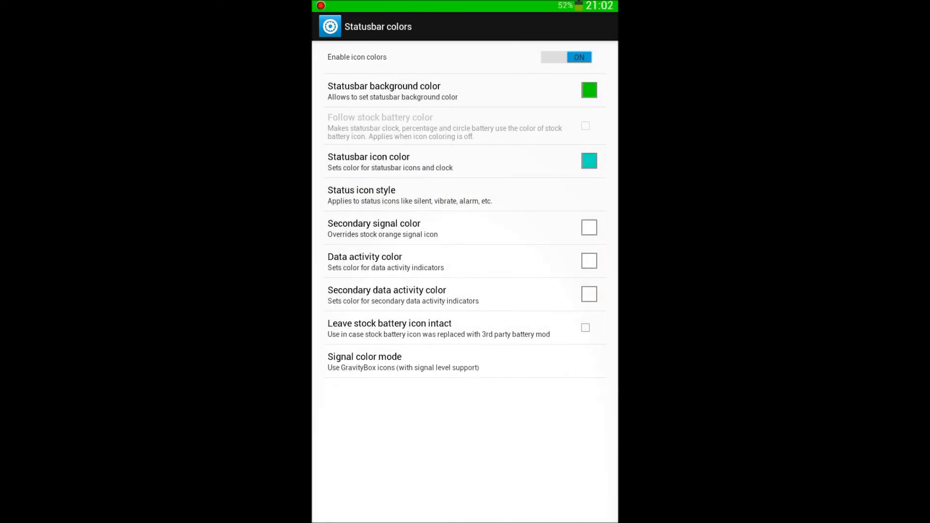
pyautogui.click(588, 161)
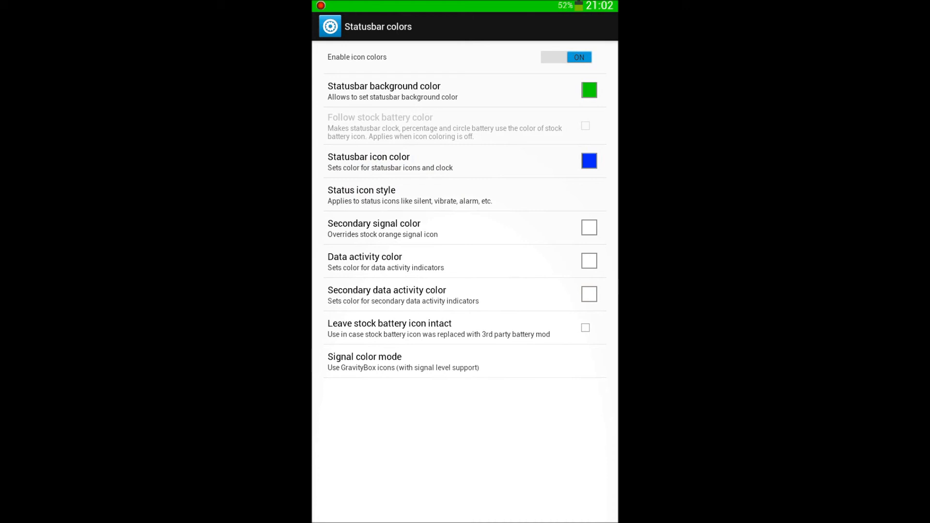
# Step: Set the status bar background to yellow with blue icons and return to the home screen
pyautogui.click(588, 89)
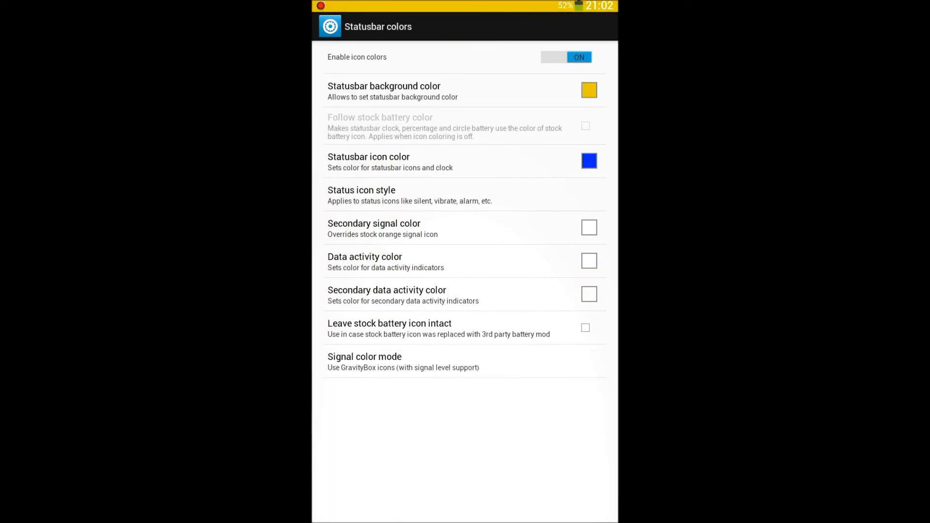
pyautogui.click(361, 194)
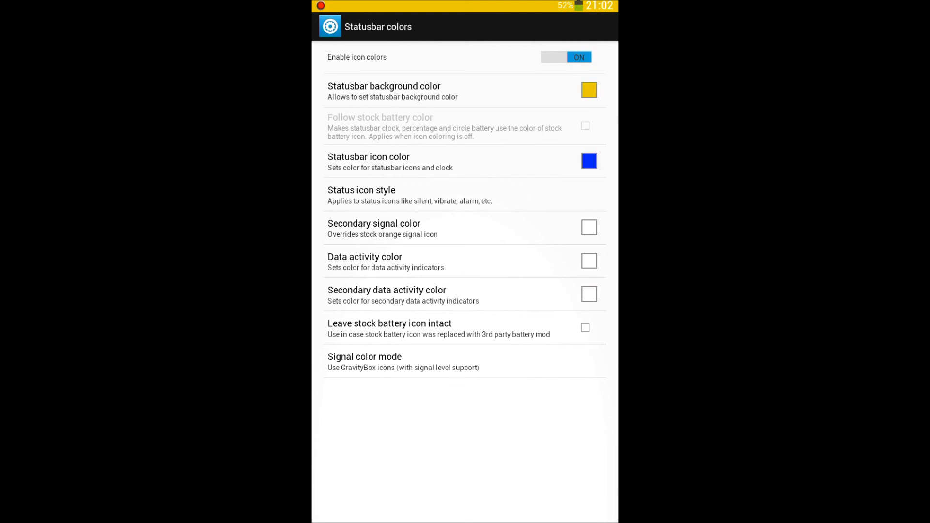
pyautogui.click(564, 57)
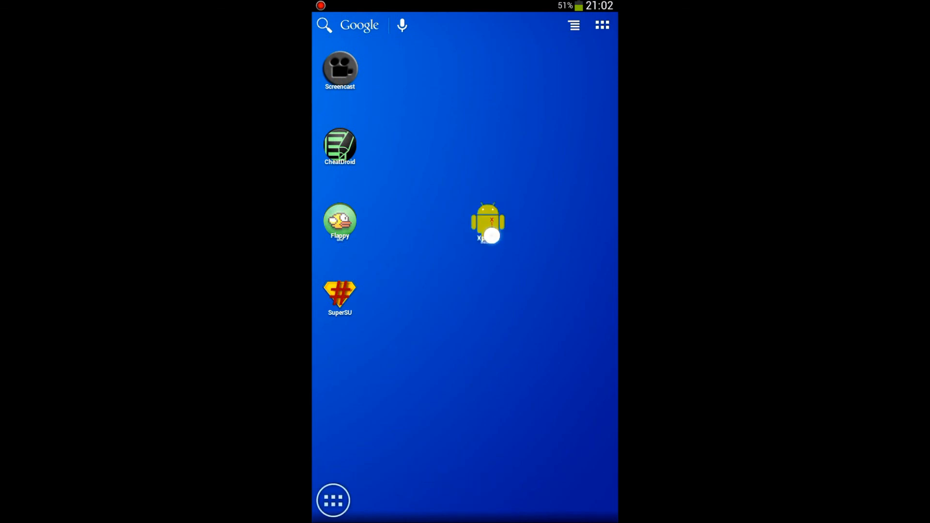
# Step: Drag the Xposed Installer shortcut to the slot just below SuperSU
pyautogui.moveTo(487, 224); pyautogui.dragTo(340, 371)
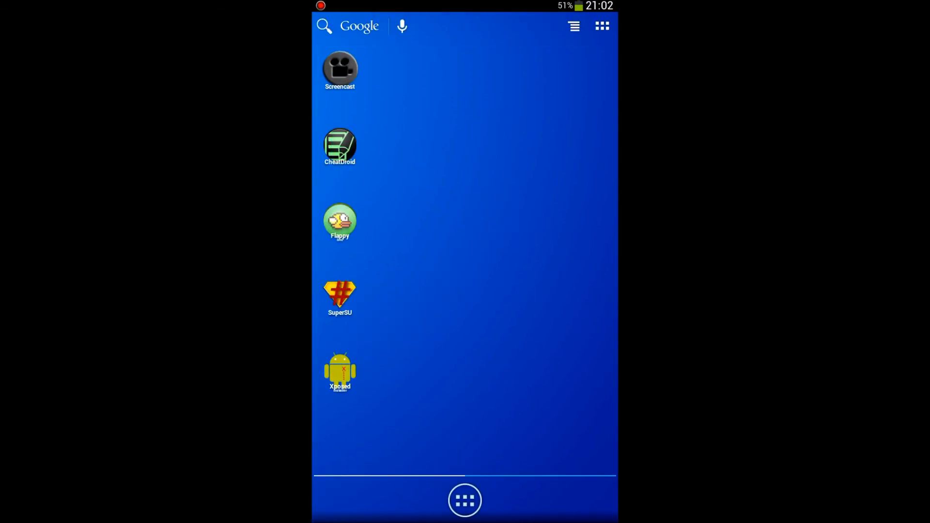